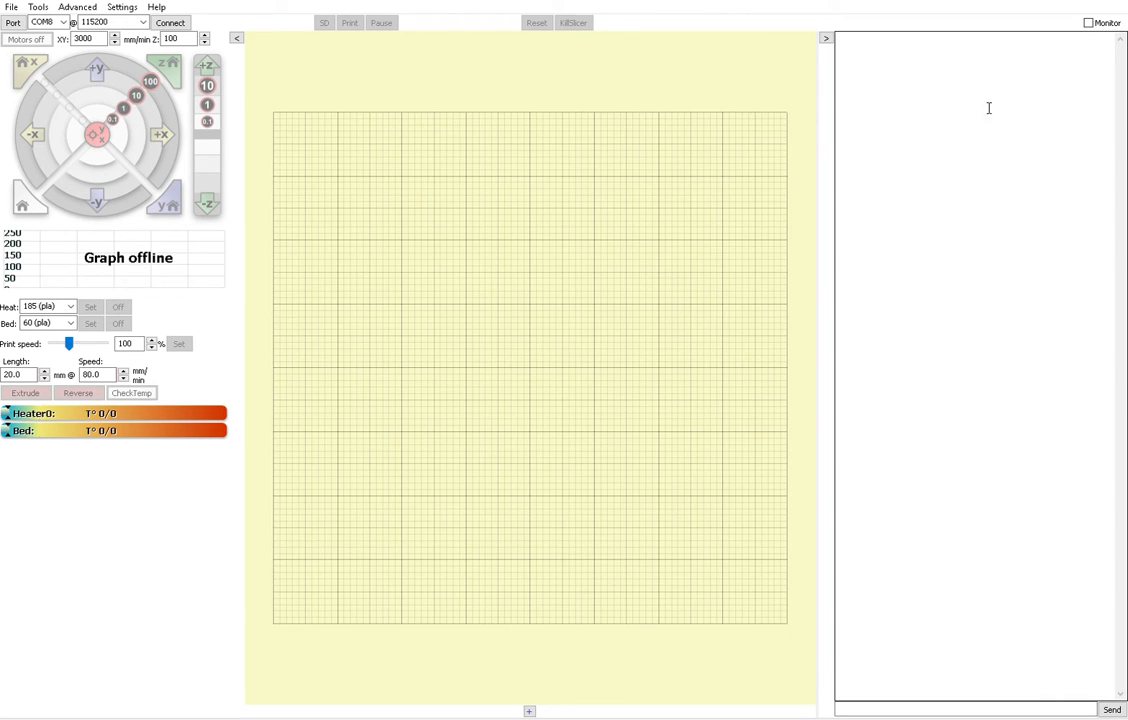
{"action": "mouse_move", "coordinate": [705, 83]}
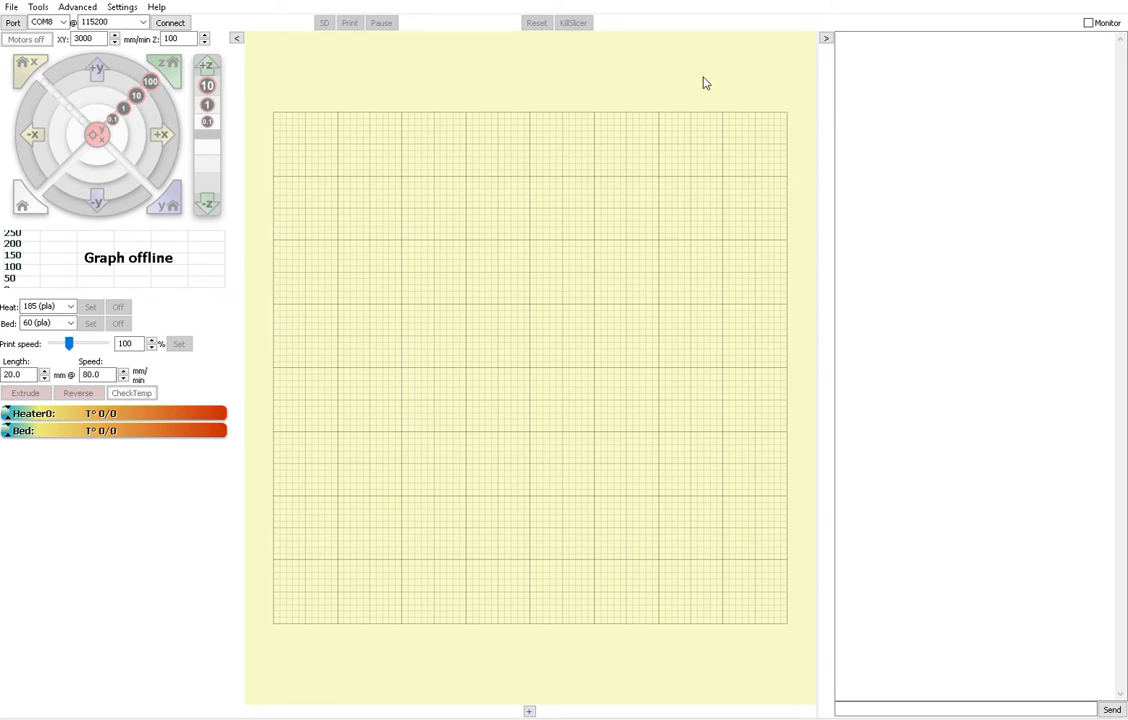
{"action": "mouse_move", "coordinate": [682, 48]}
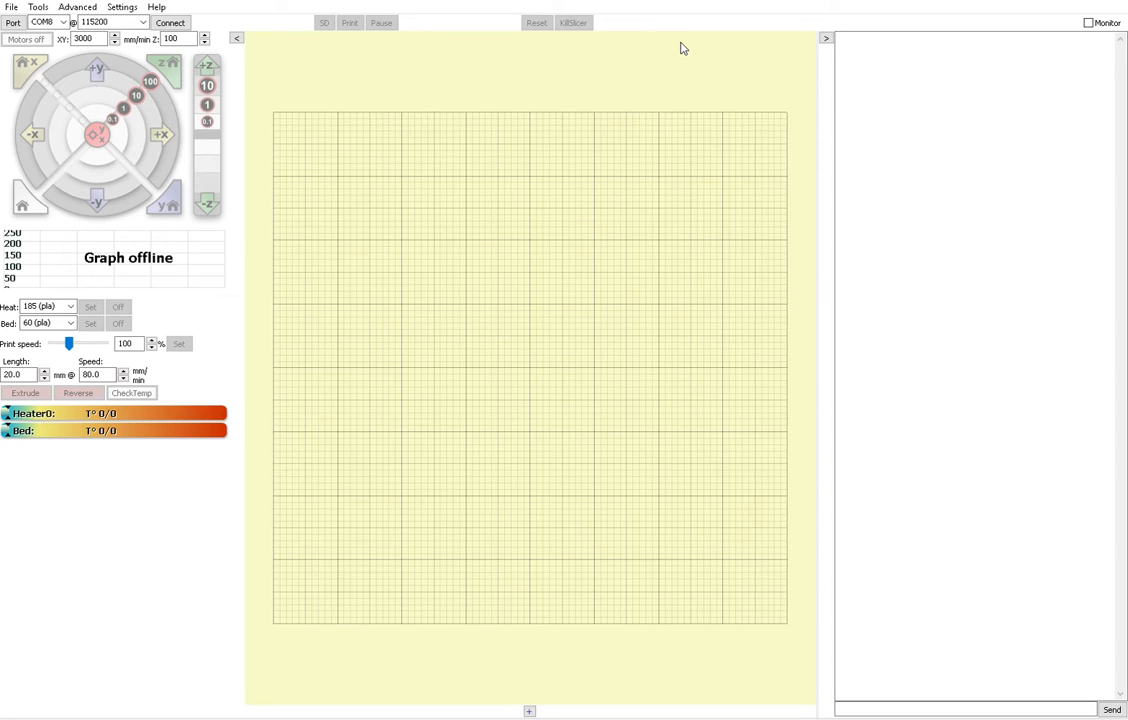
{"action": "mouse_move", "coordinate": [623, 70]}
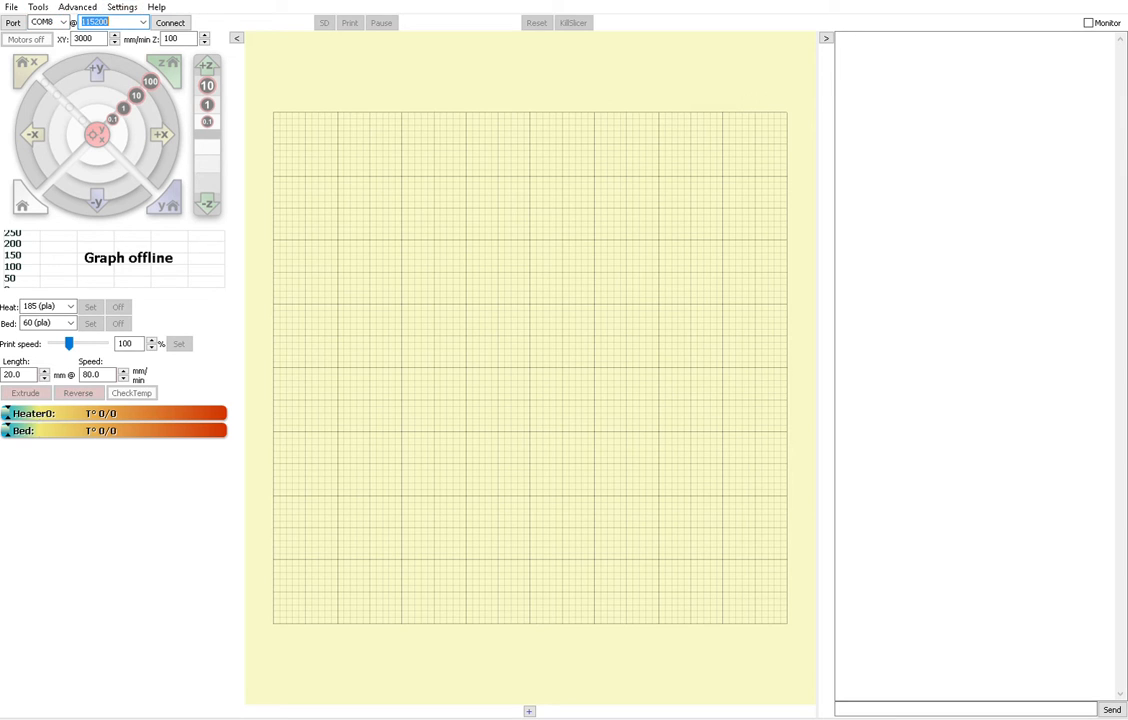
{"action": "mouse_move", "coordinate": [143, 16]}
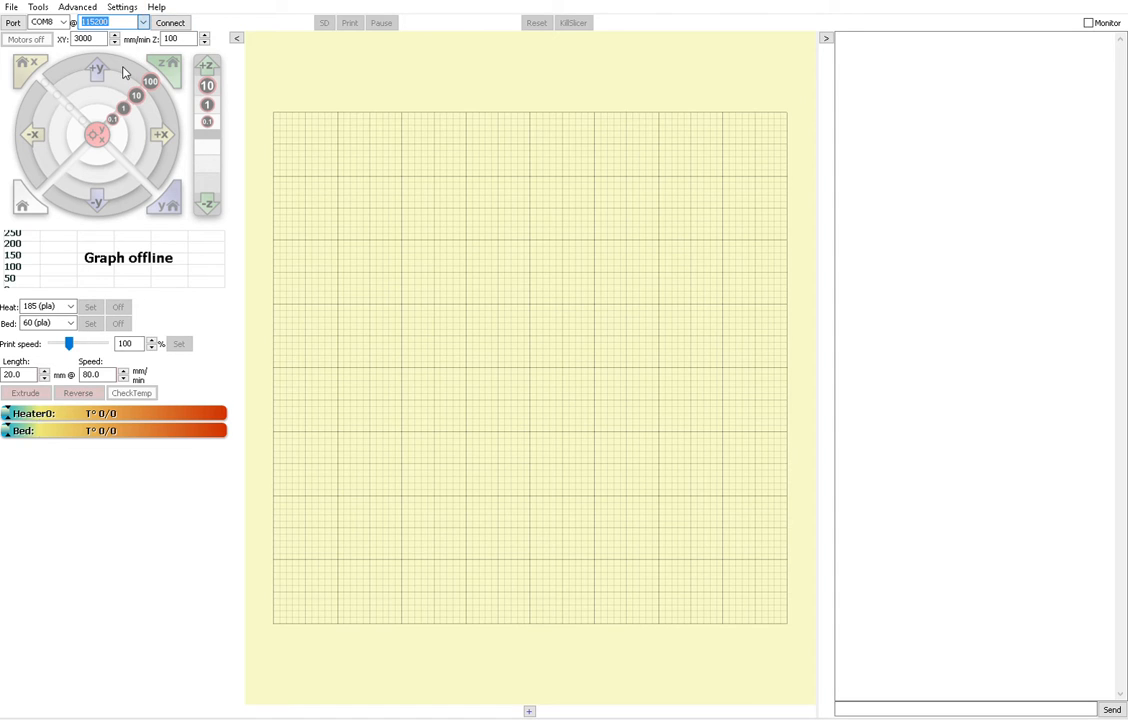
{"action": "mouse_move", "coordinate": [212, 16]}
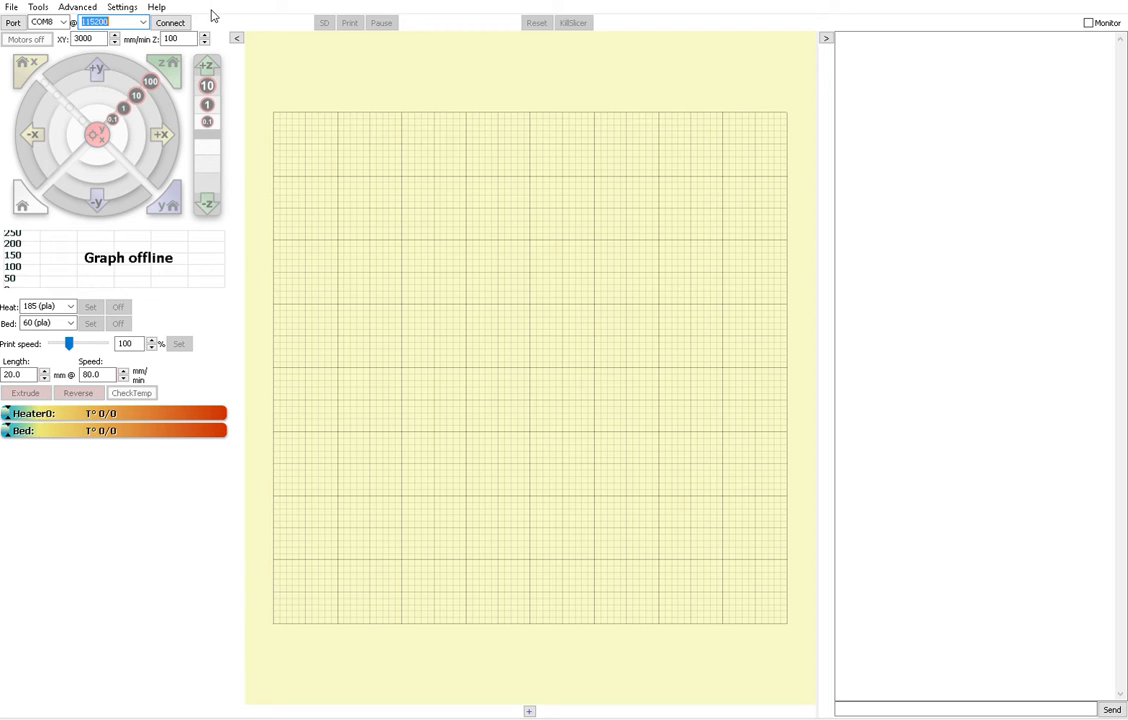
Connect Pronterface to the 3D printer
{"action": "left_click", "coordinate": [170, 22]}
{"action": "type", "text": "M"}
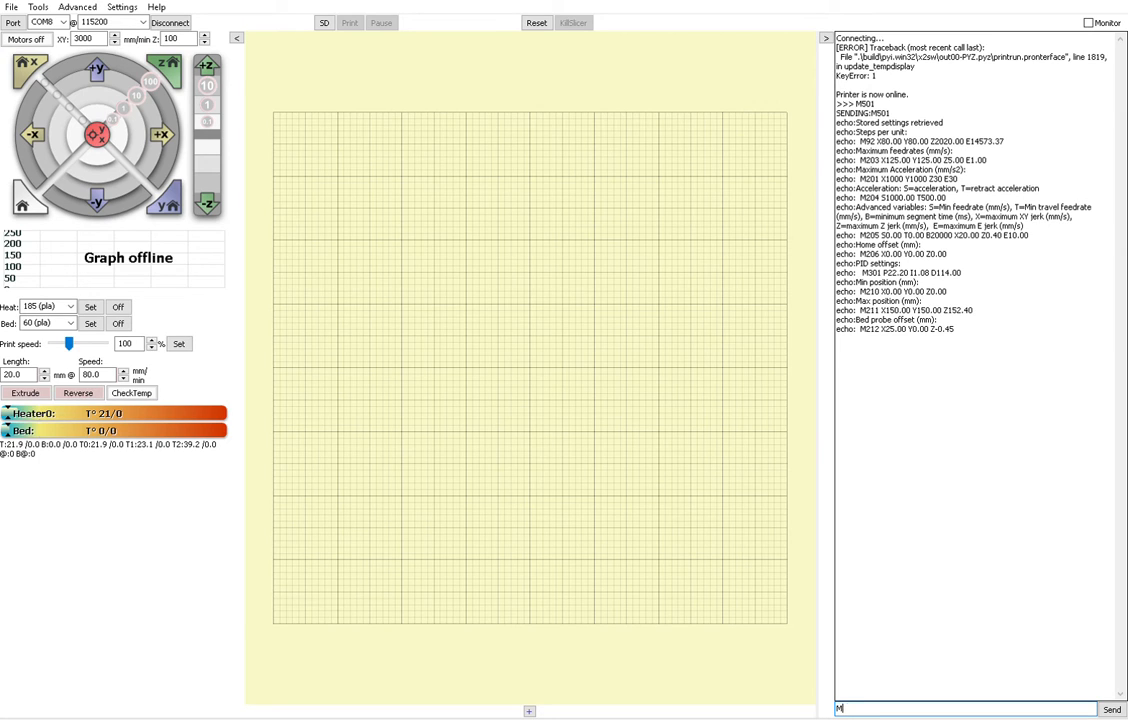
Send M92 E14573.37 from the console to set extruder steps per unit
{"action": "type", "text": "92"}
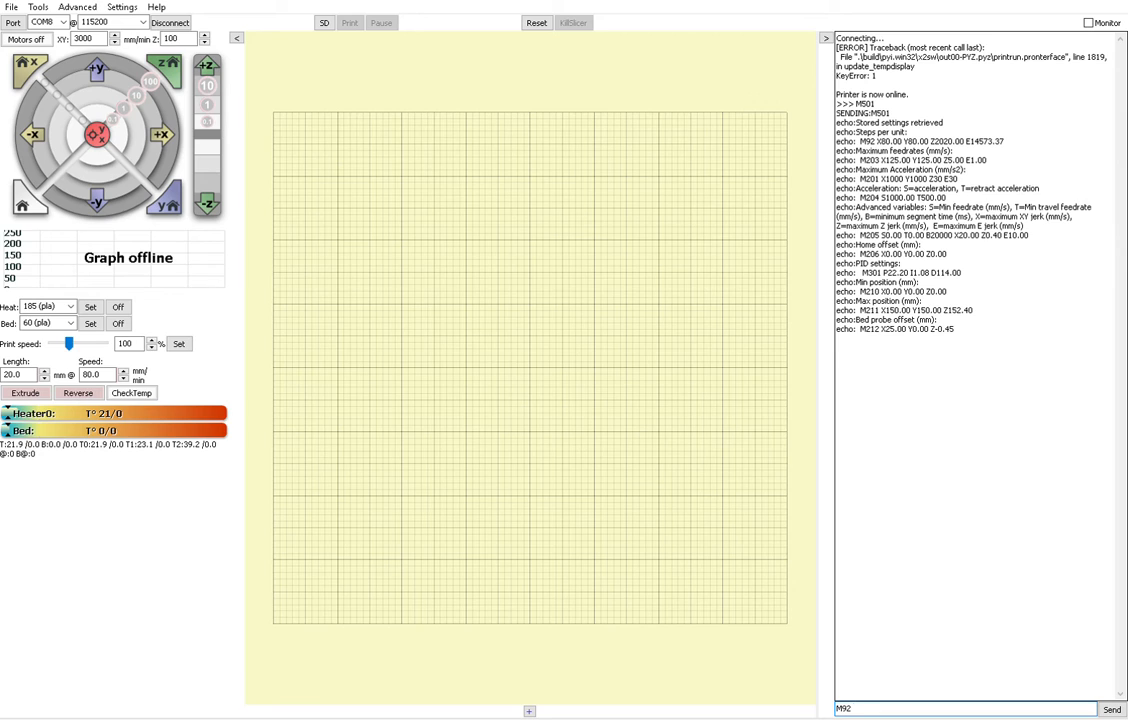
{"action": "type", "text": "E"}
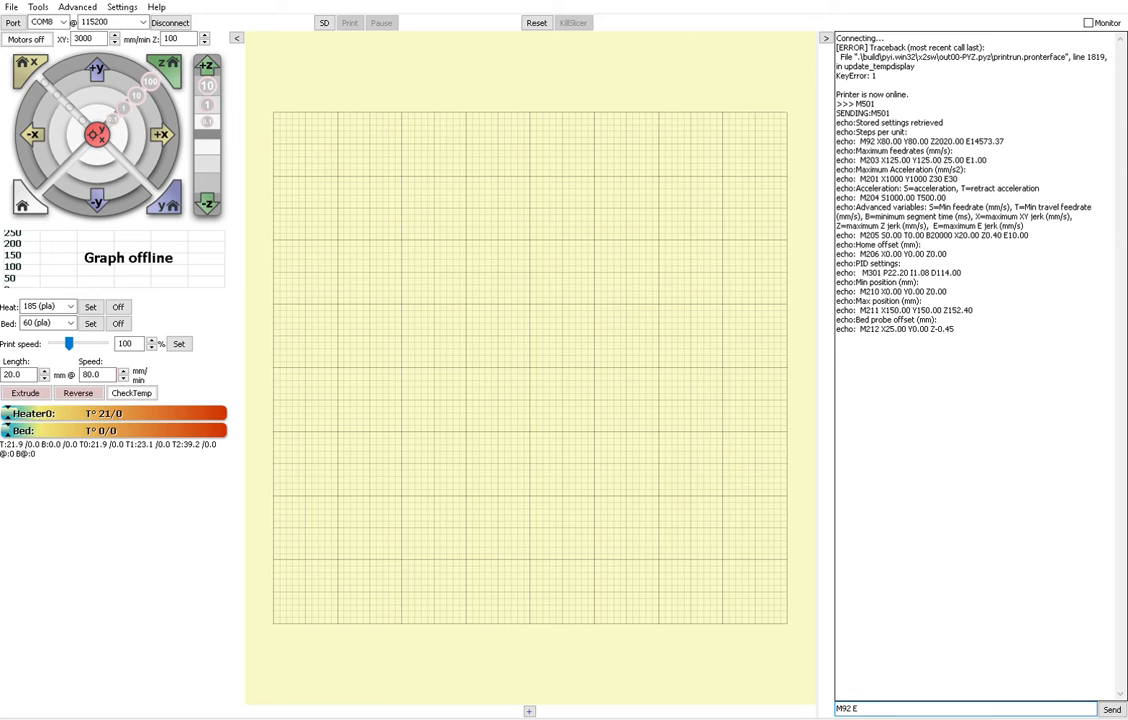
{"action": "type", "text": "14"}
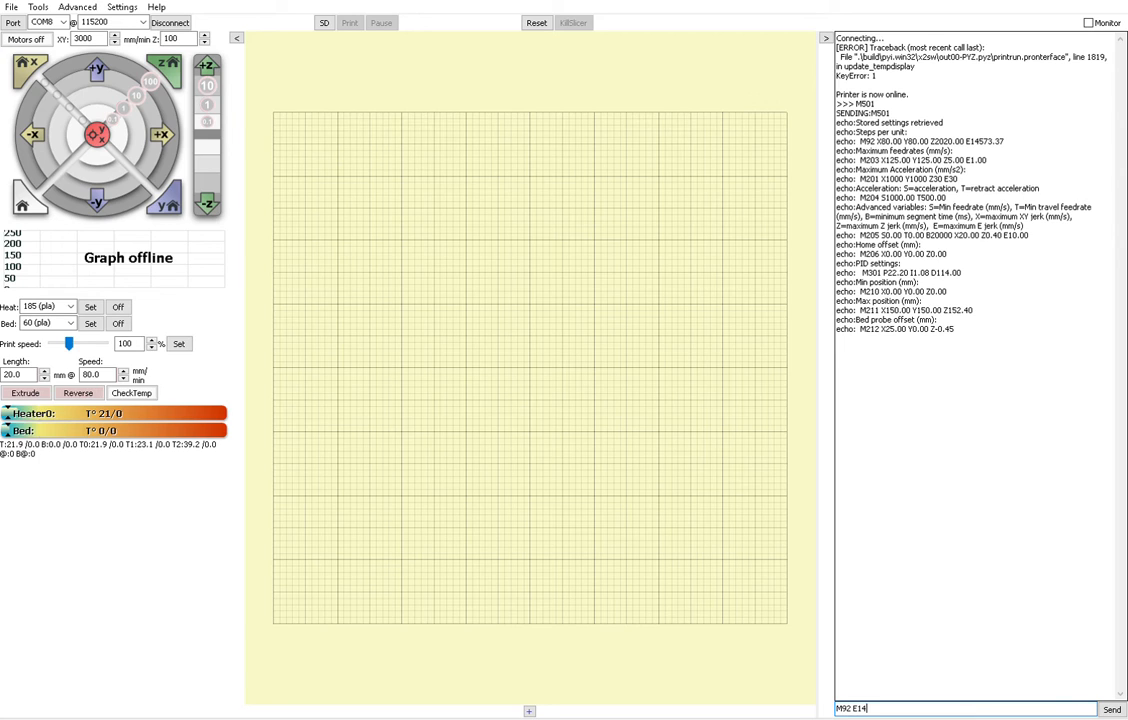
{"action": "type", "text": "573."}
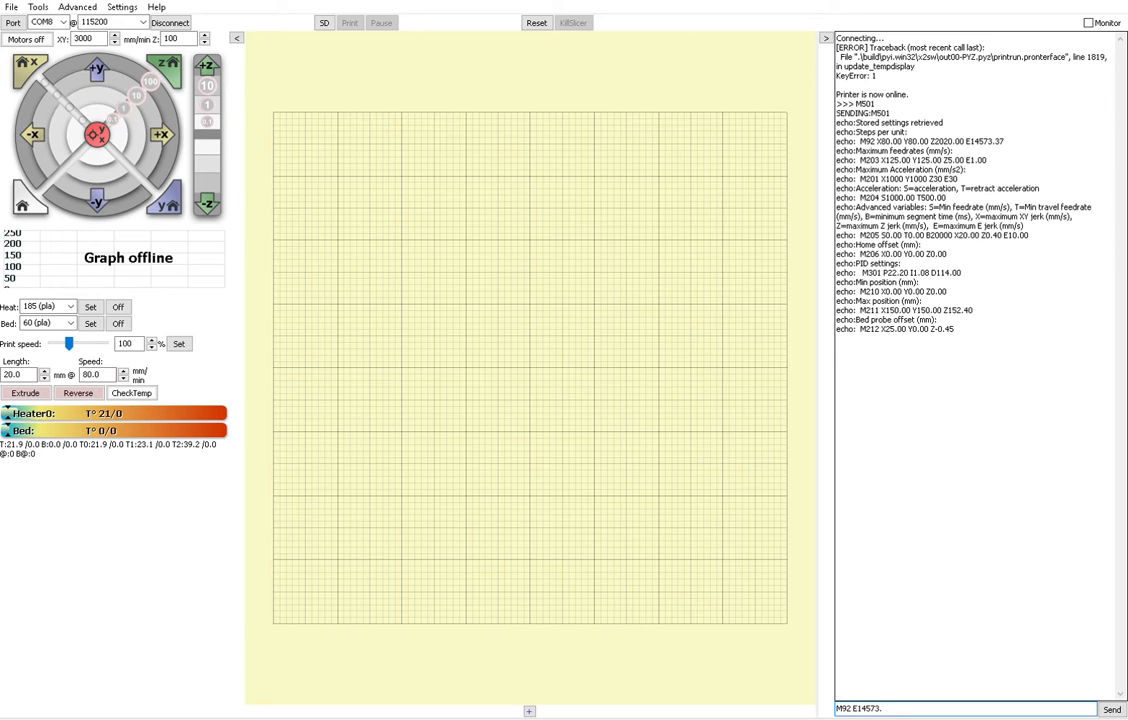
{"action": "type", "text": "37"}
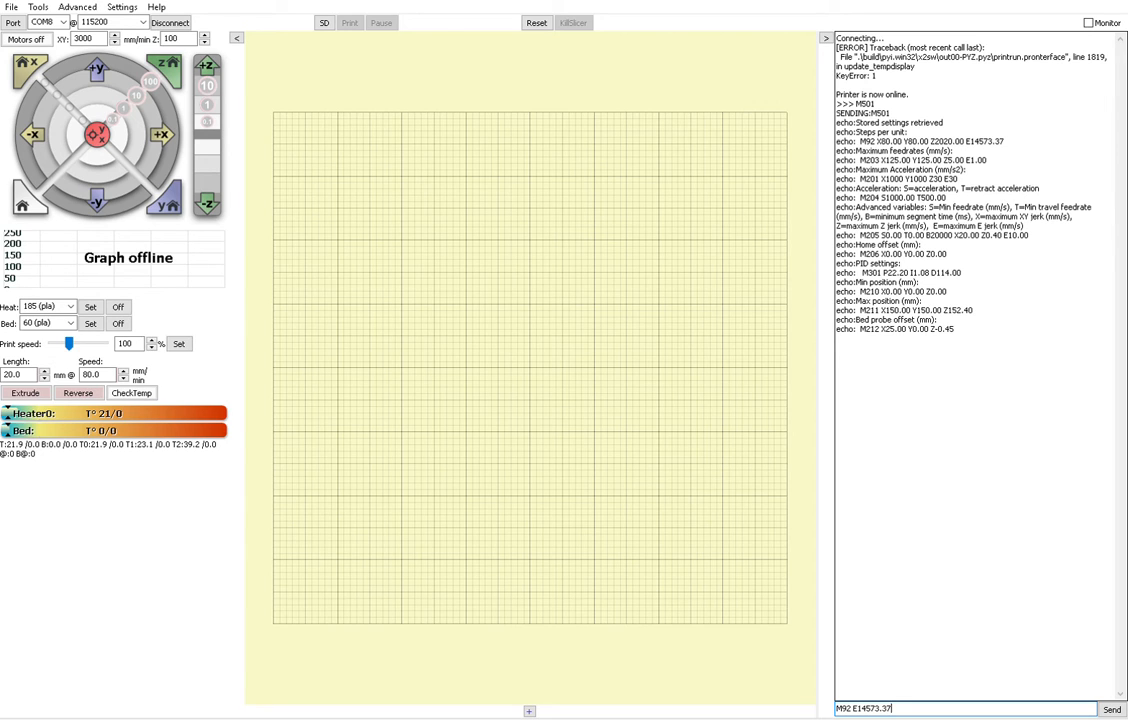
{"action": "left_click", "coordinate": [1110, 709]}
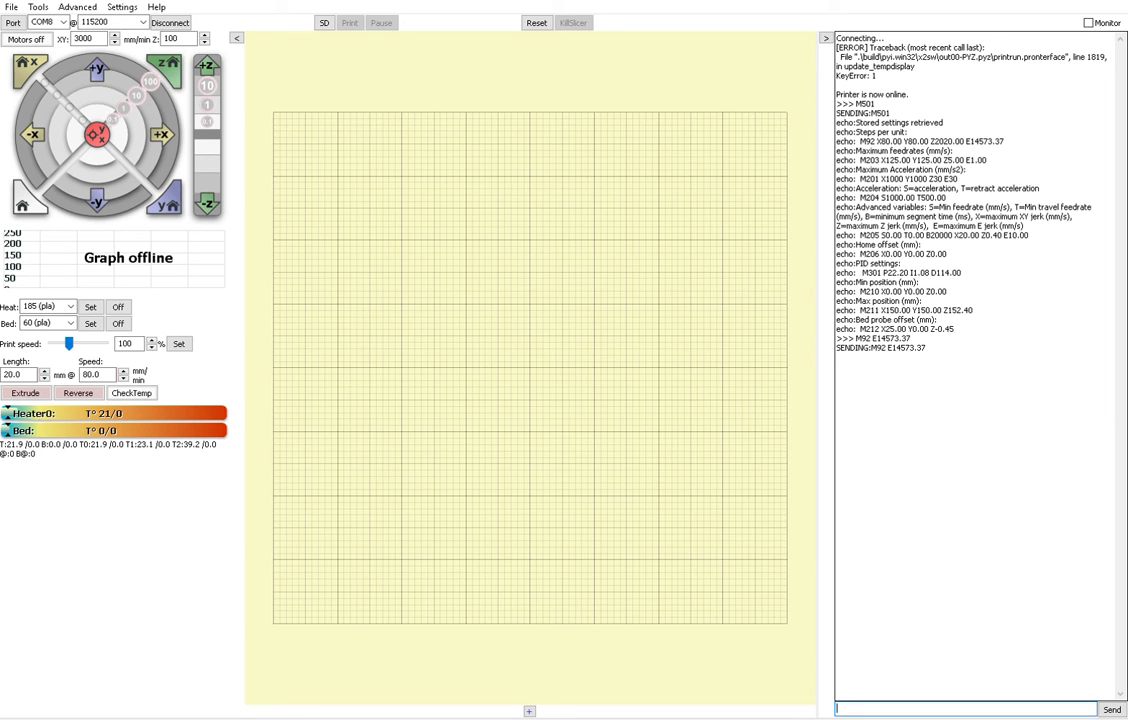
Send M203 E1.0 to limit the extruder's maximum feedrate to 1.0 mm/s
{"action": "type", "text": "M203"}
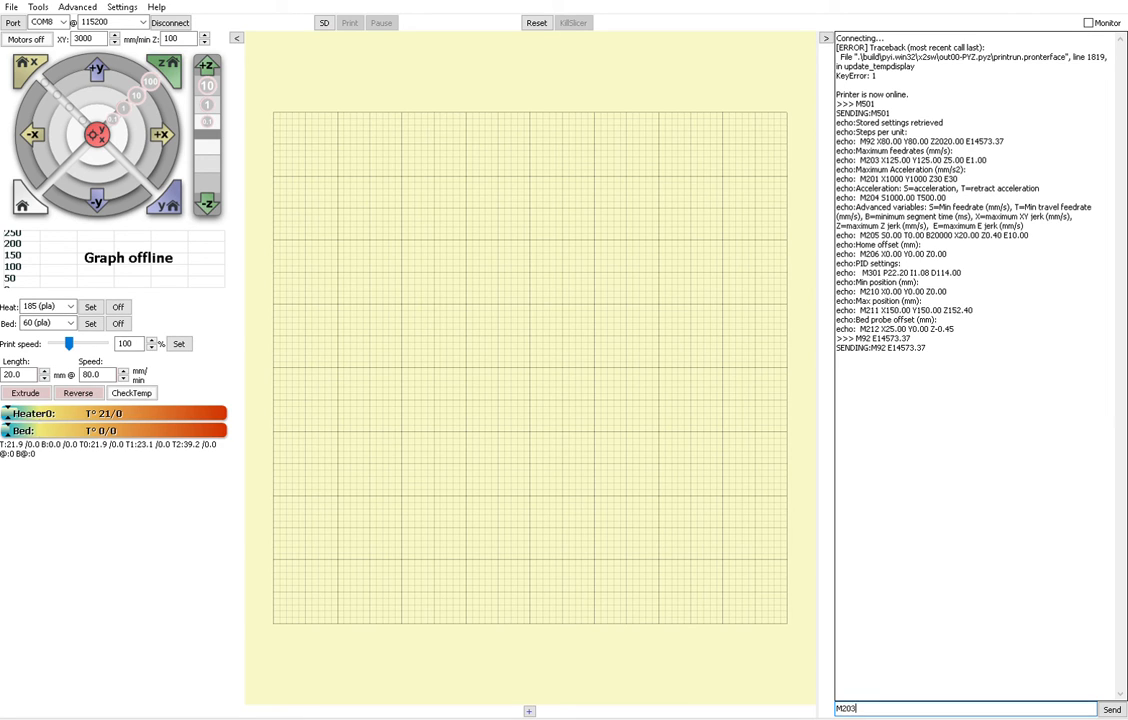
{"action": "type", "text": "E1.0"}
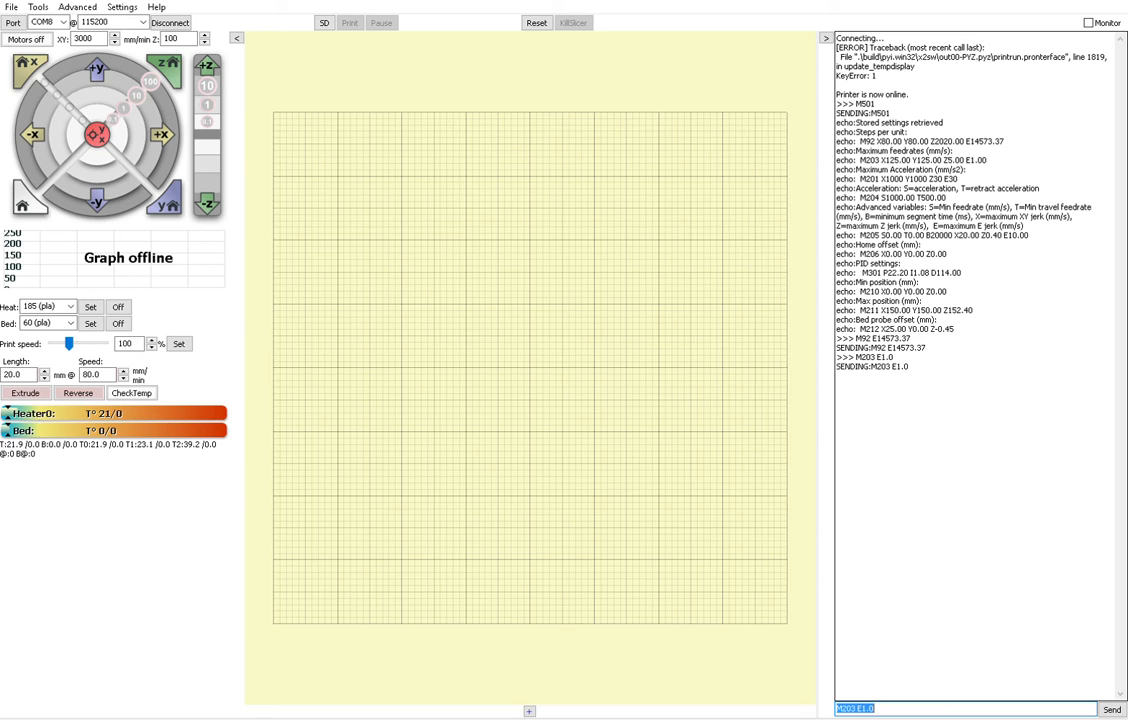
Send M201 E30 to set the extruder's maximum acceleration to 30
{"action": "type", "text": "M201"}
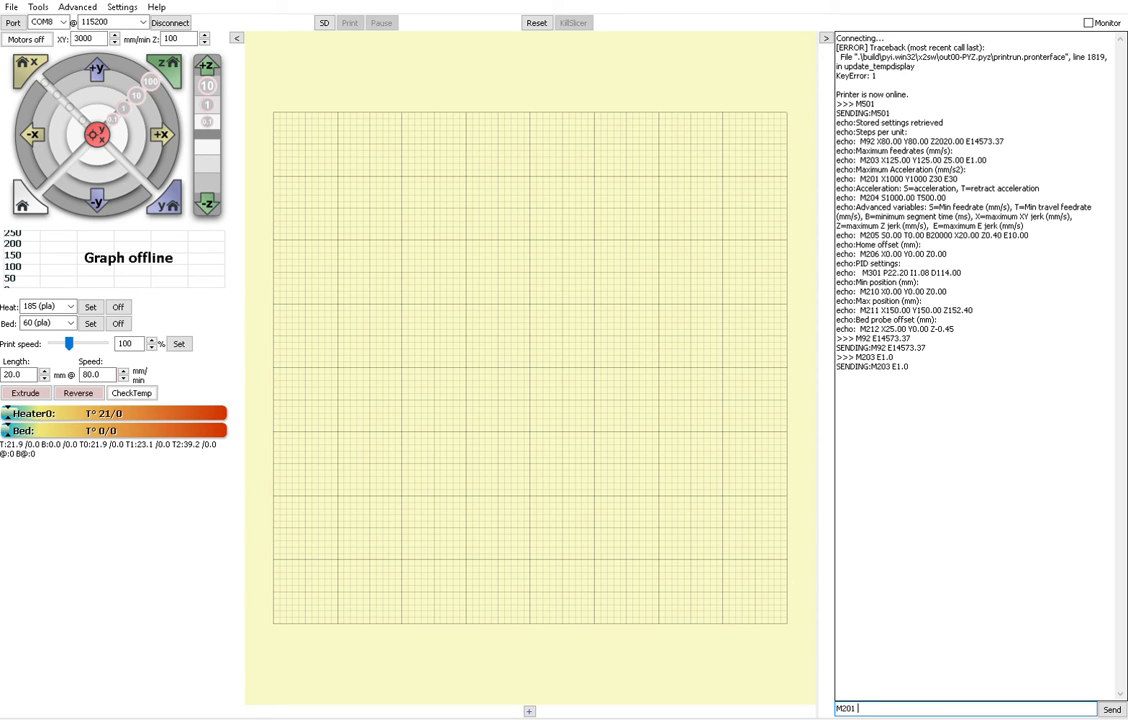
{"action": "type", "text": "E30"}
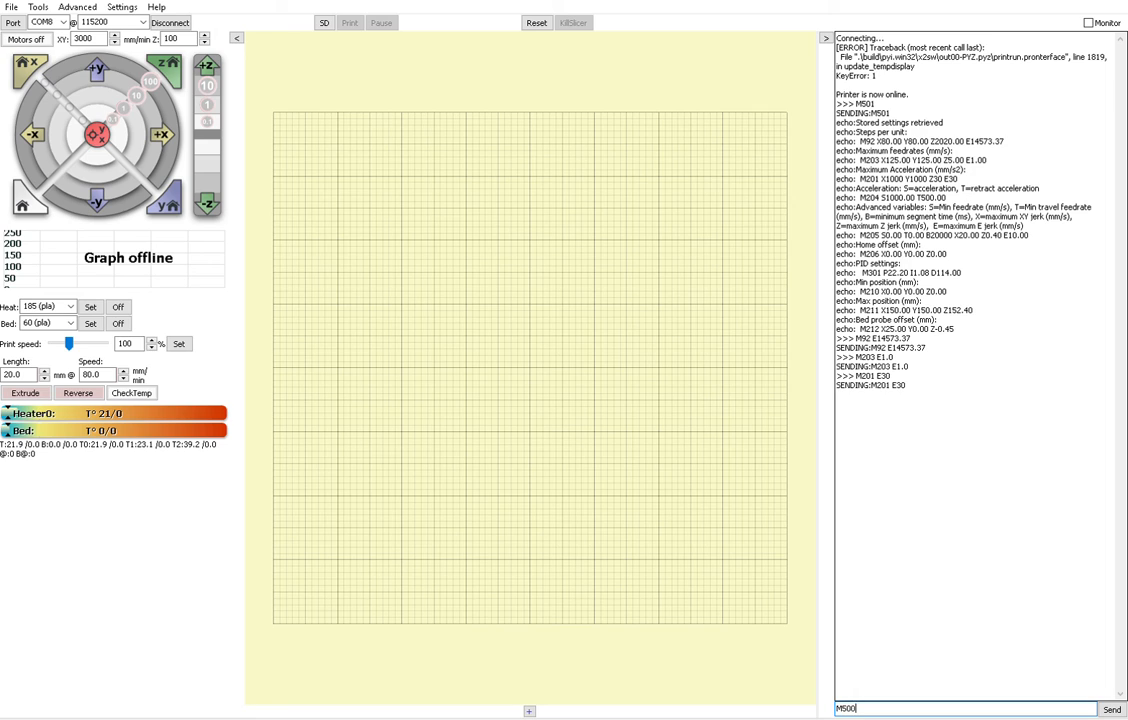
Send M500 so the printer stores the settings and replies 'Settings Stored'
{"action": "left_click", "coordinate": [1111, 709]}
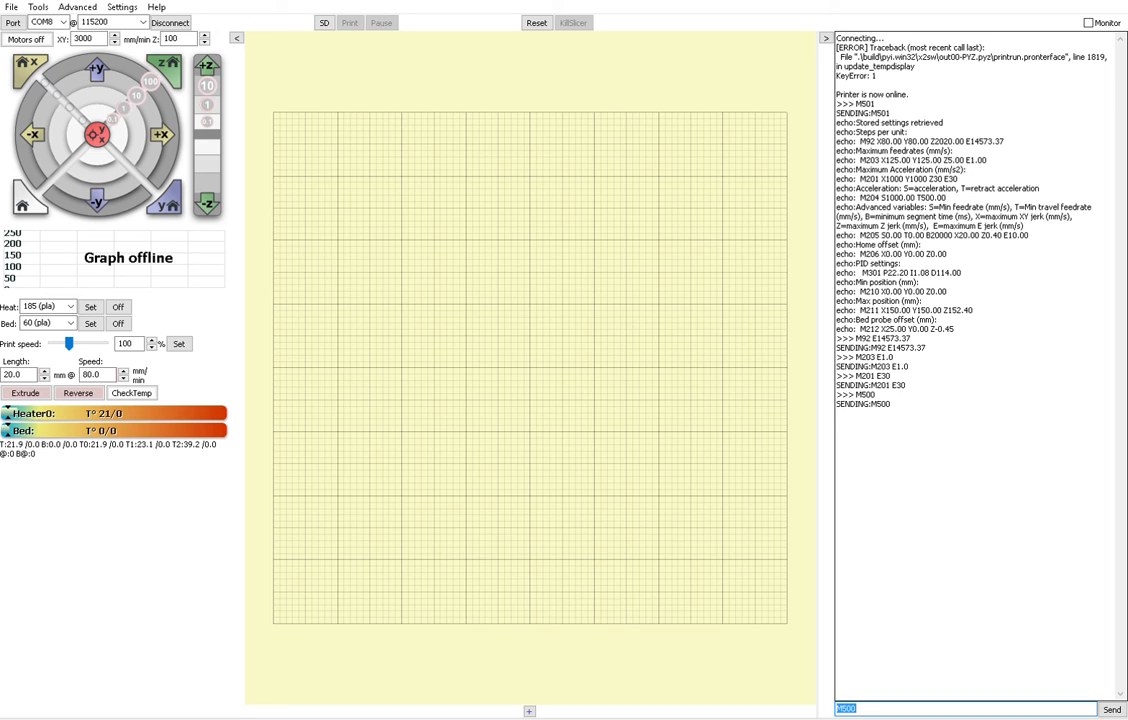
{"action": "left_click", "coordinate": [1111, 709]}
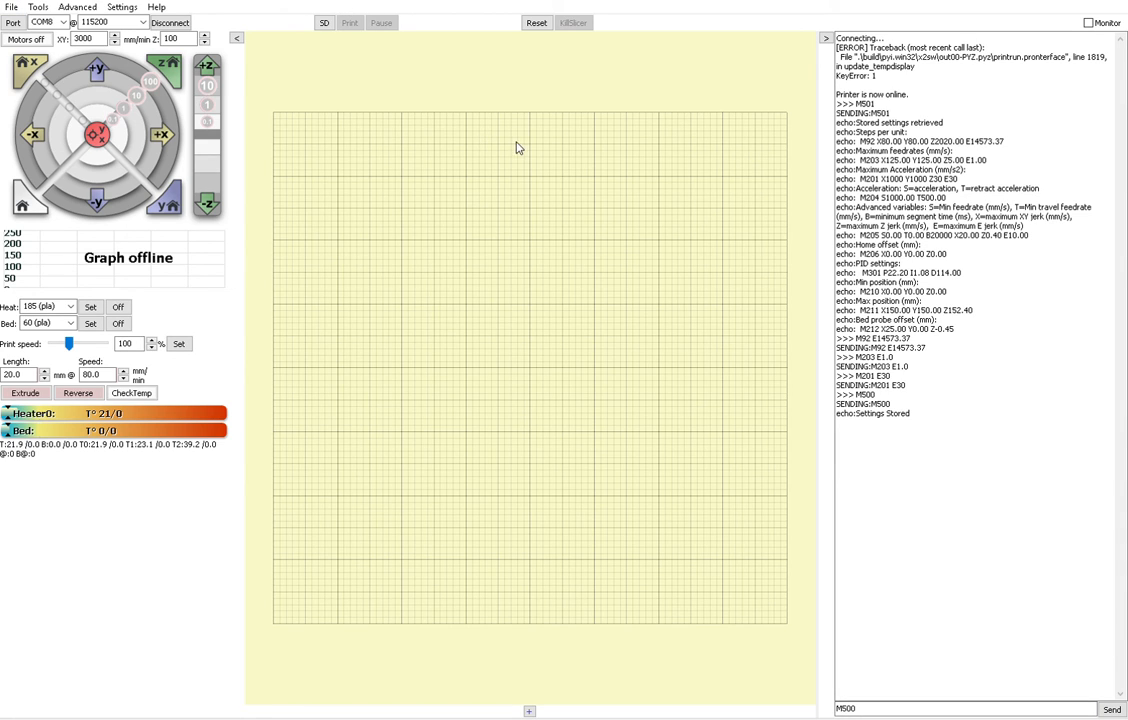
{"action": "mouse_move", "coordinate": [667, 81]}
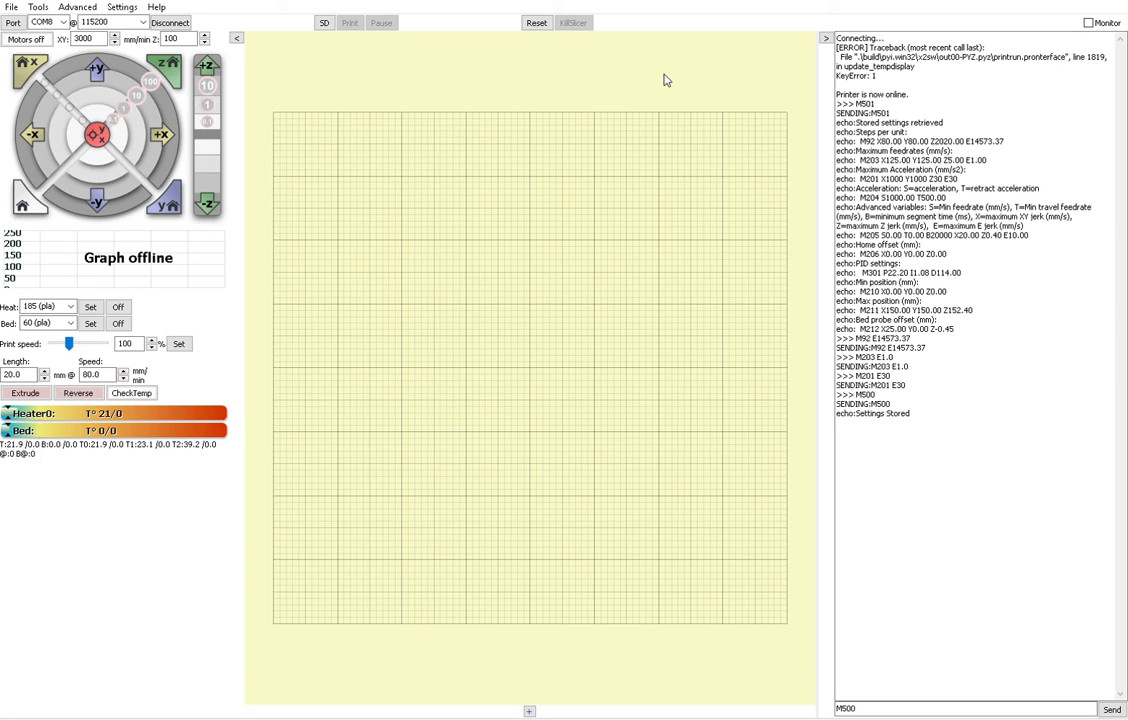
{"action": "mouse_move", "coordinate": [783, 72]}
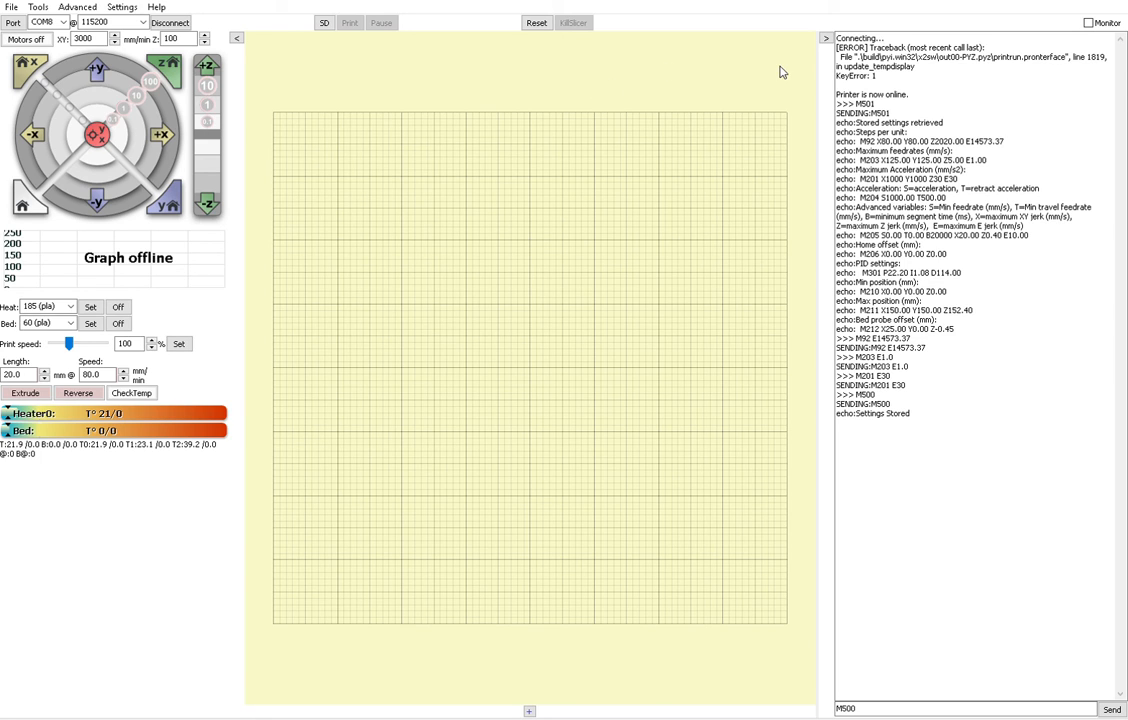